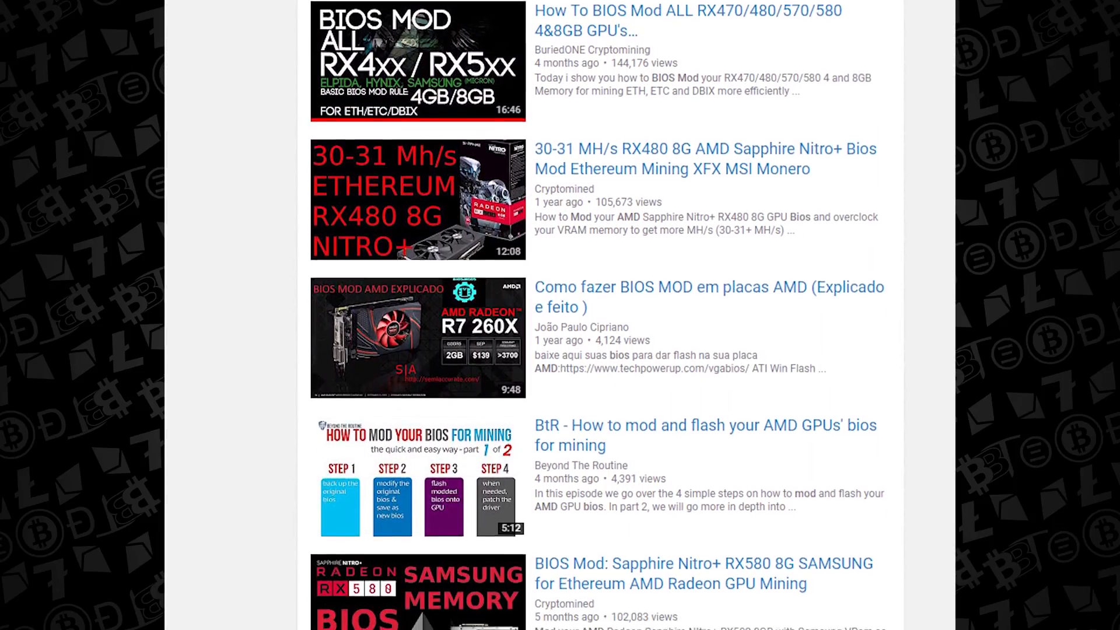
# Scroll through the YouTube BIOS-mod search results before returning to the desktop.
pyautogui.scroll(-3)
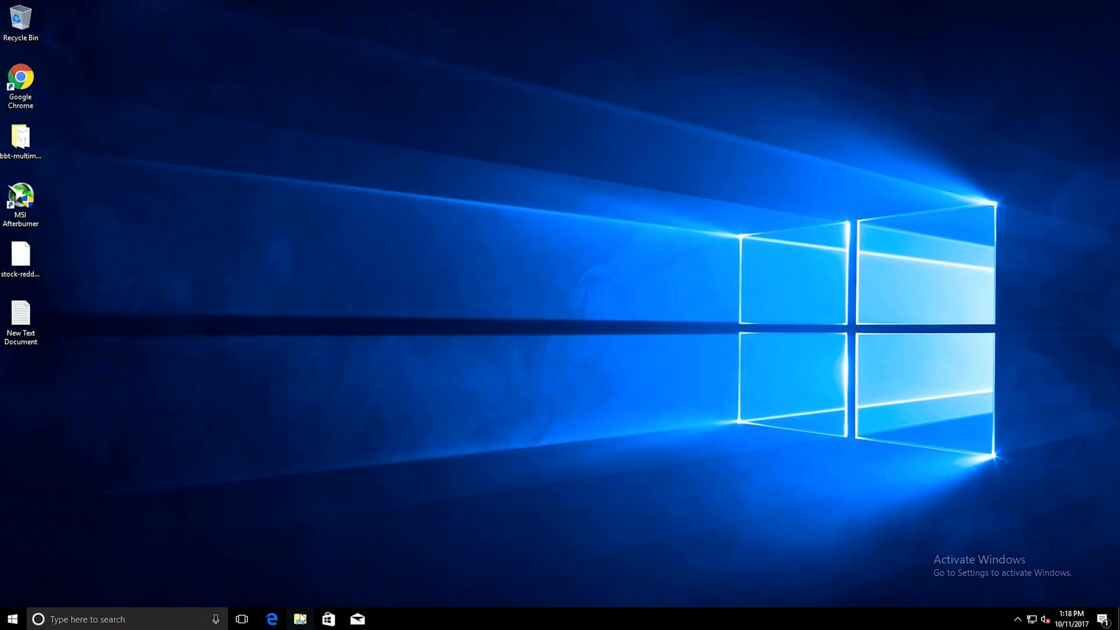
# Launch Display Driver Uninstaller from C:\CardMod\DDU, declining the update site and starting in normal mode.
pyautogui.click(299, 619)
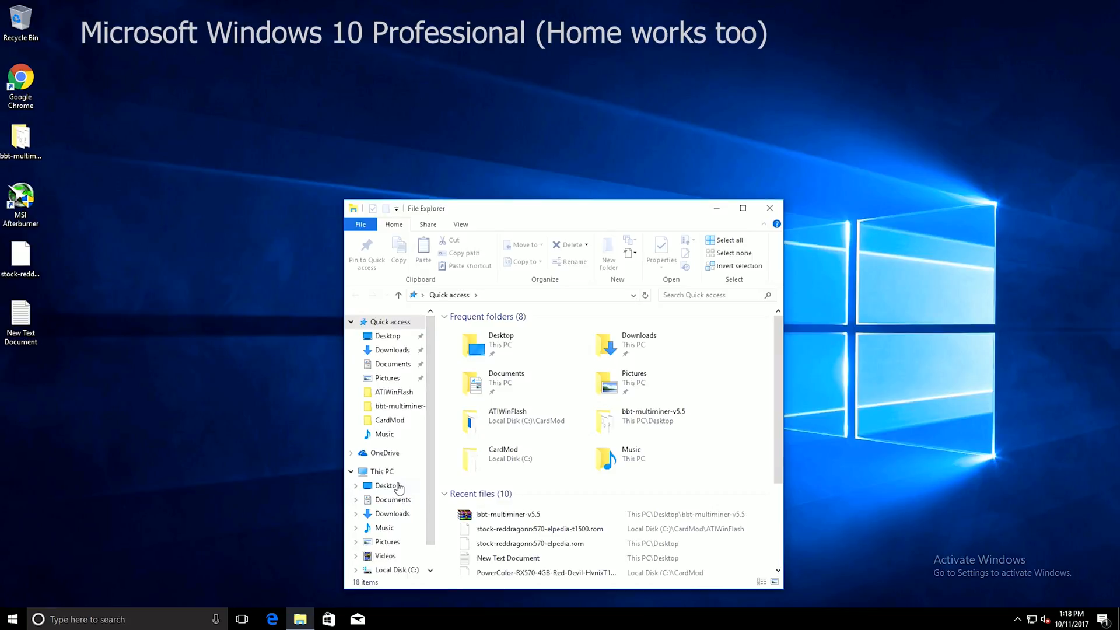
pyautogui.click(387, 485)
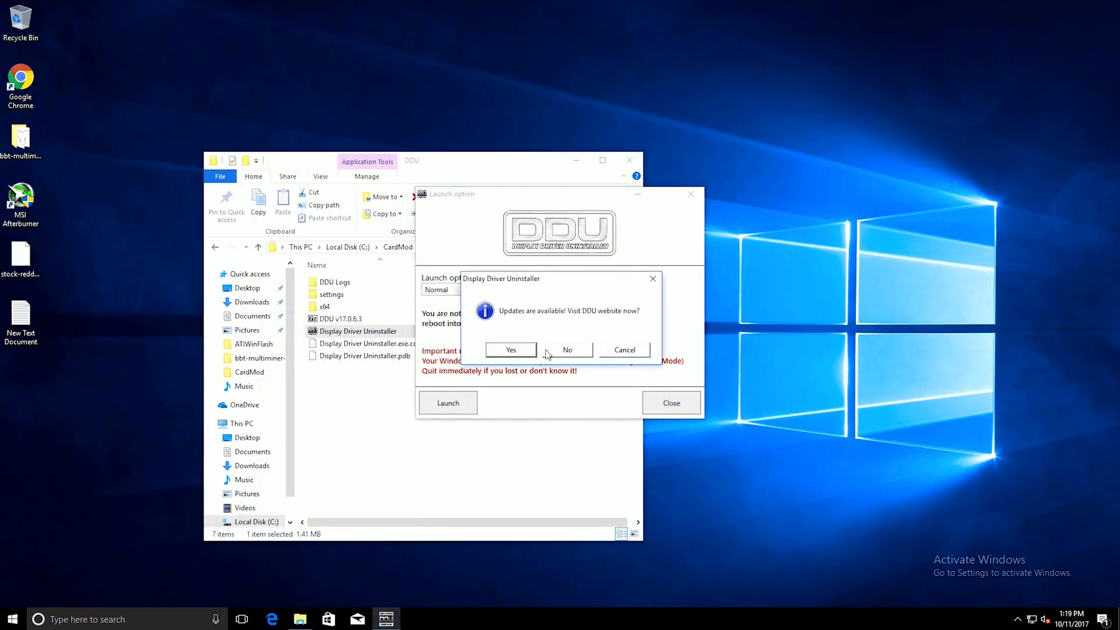
pyautogui.click(567, 350)
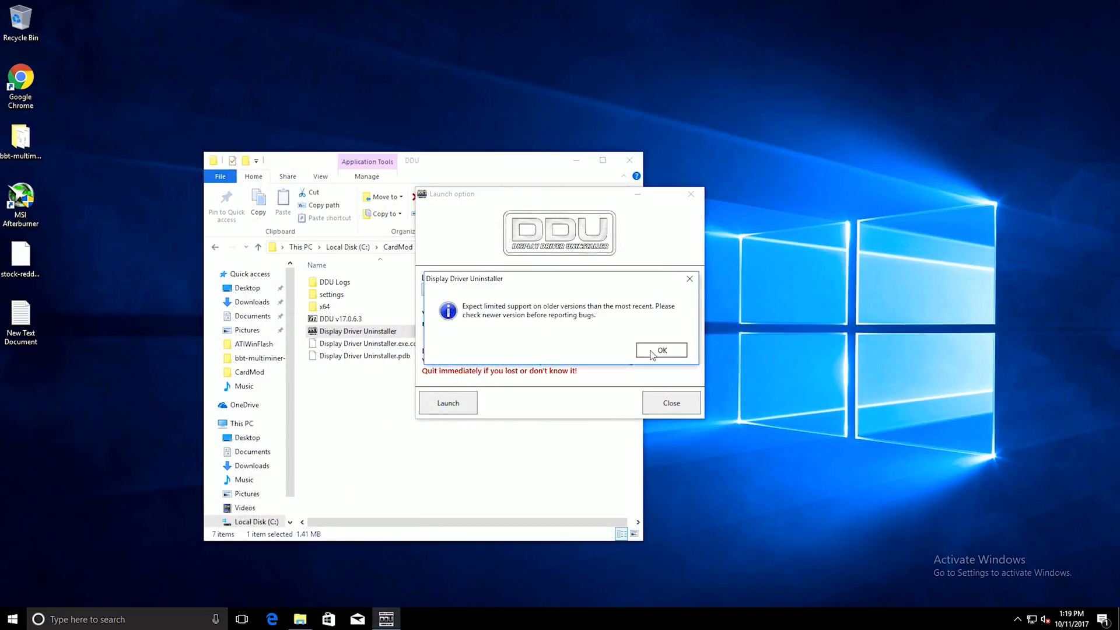
pyautogui.click(659, 350)
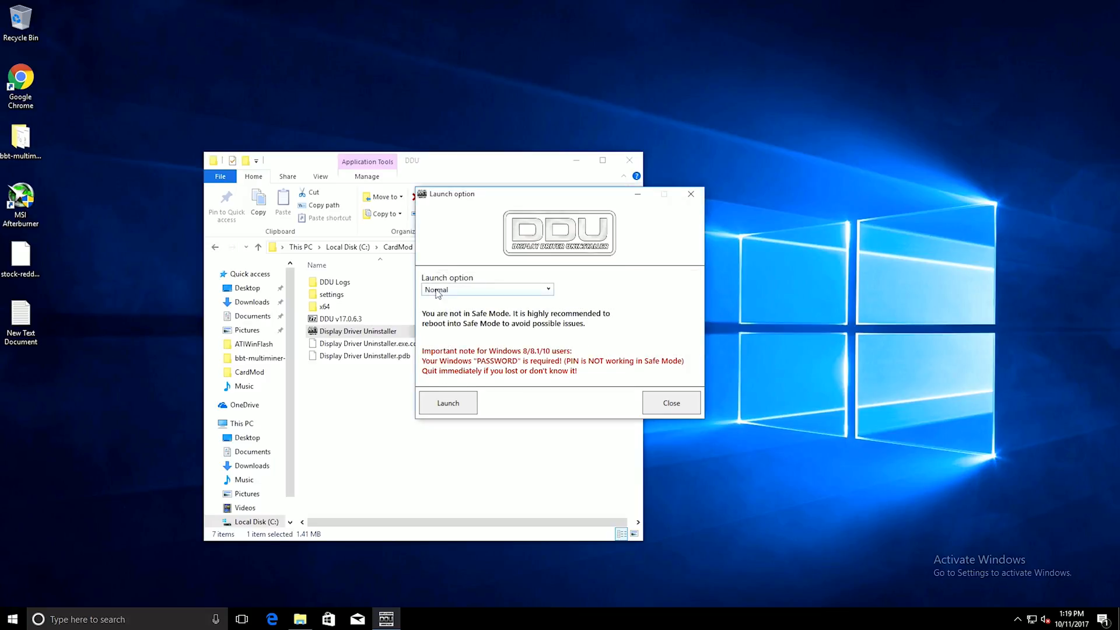
pyautogui.click(670, 403)
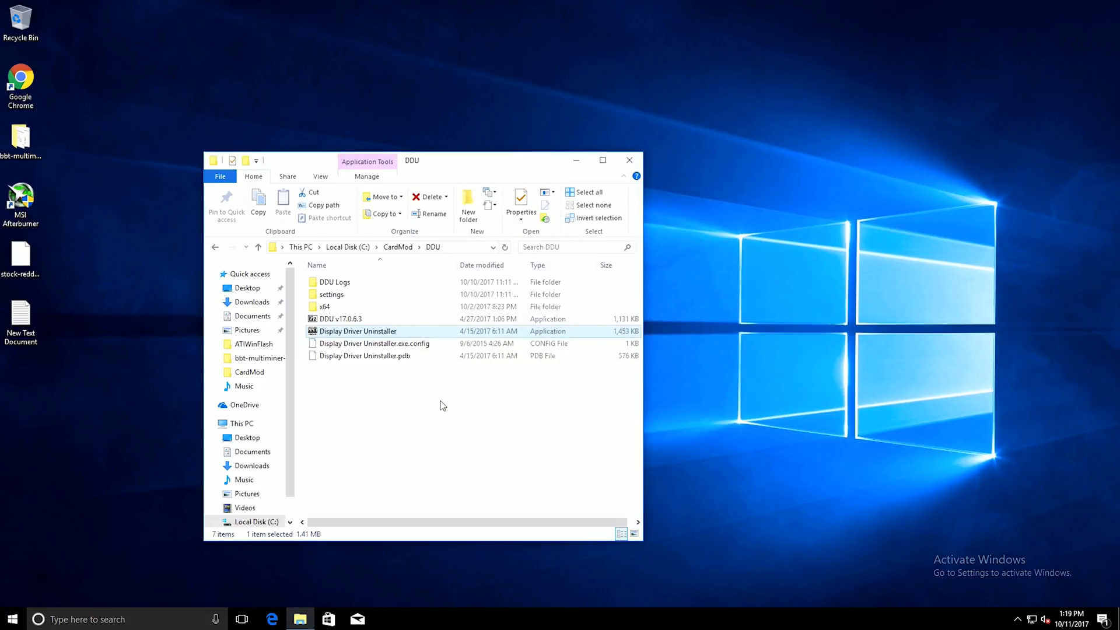
# Remove the AMD display drivers with DDU and check Display adapters in Device Manager.
pyautogui.doubleClick(358, 330)
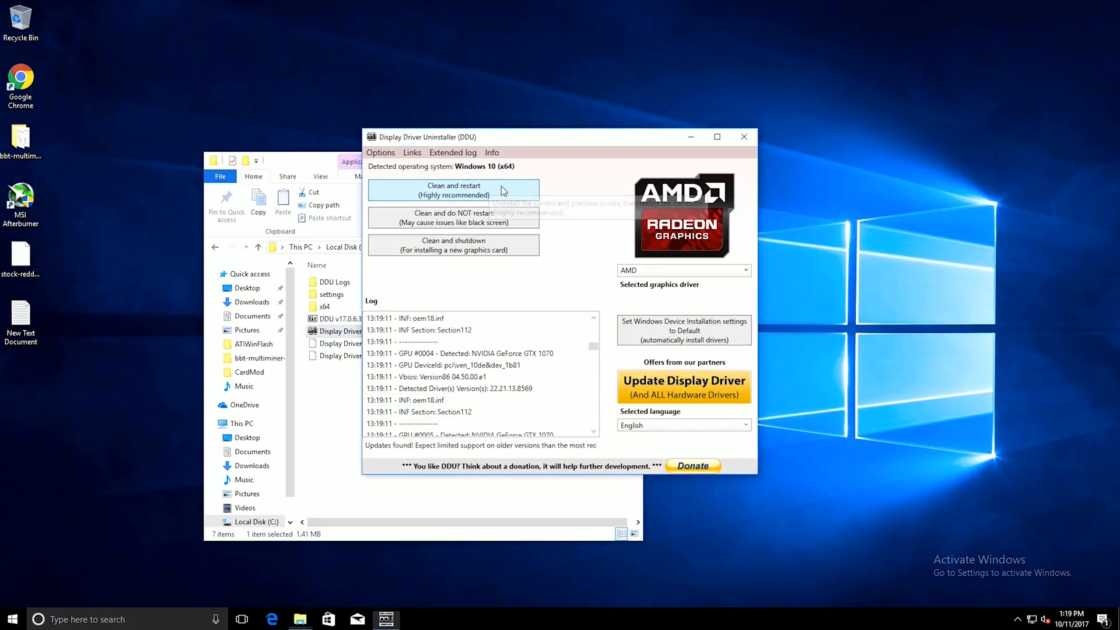
pyautogui.click(453, 190)
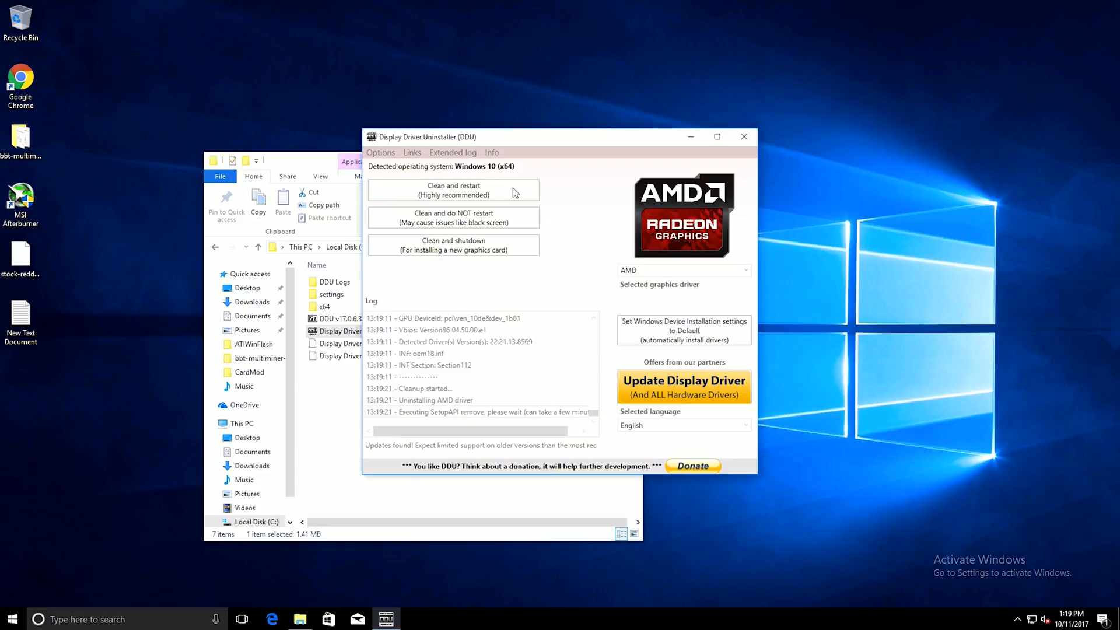
pyautogui.moveTo(562, 320)
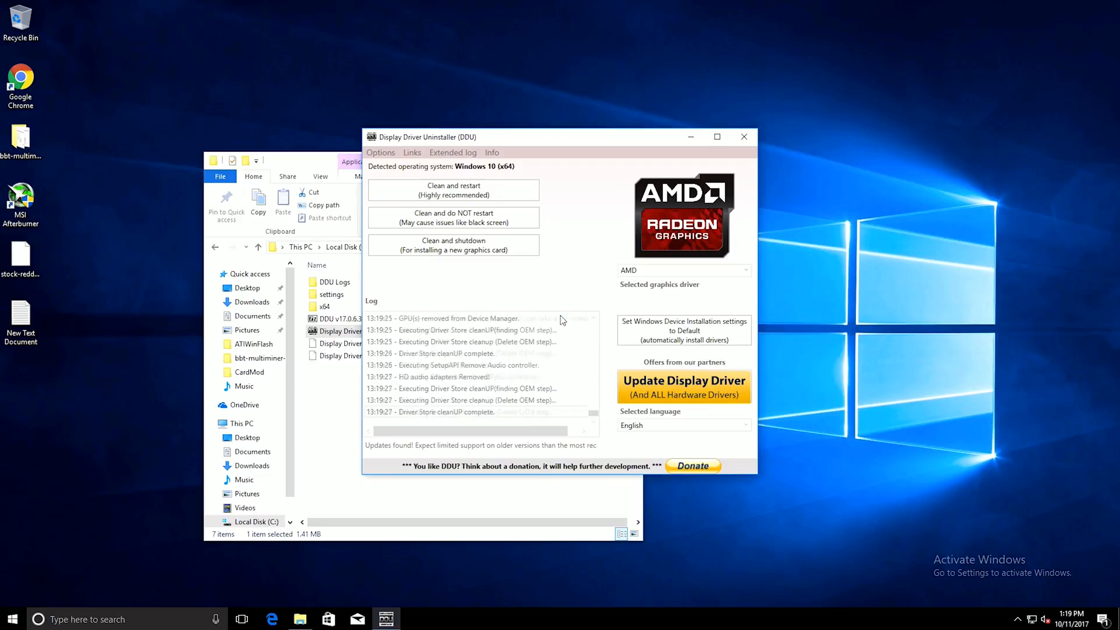
pyautogui.click(453, 190)
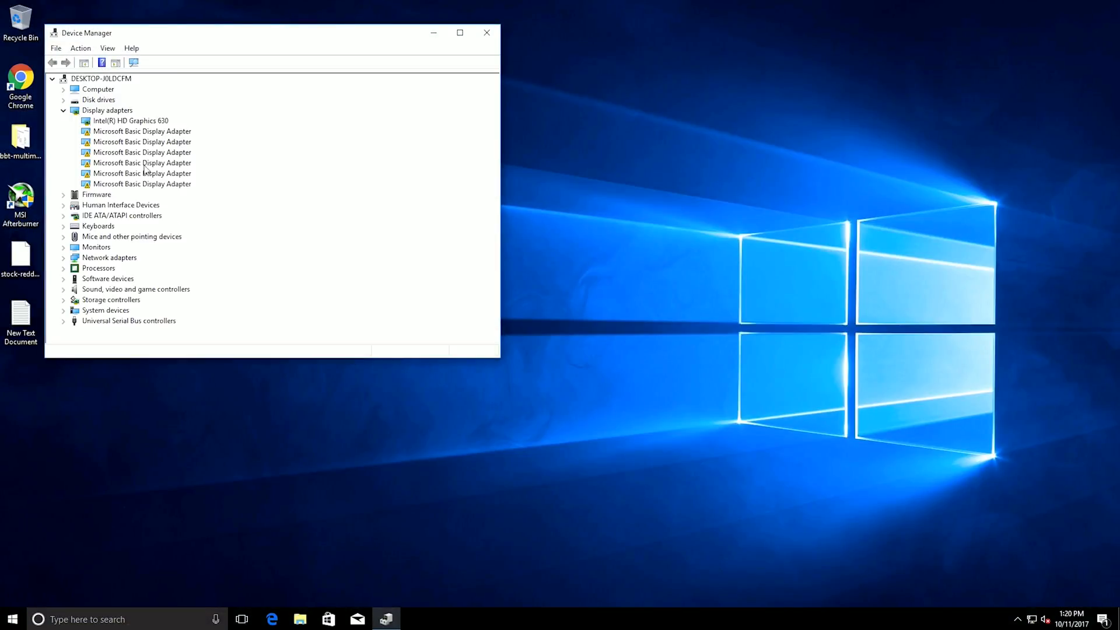
pyautogui.click(141, 130)
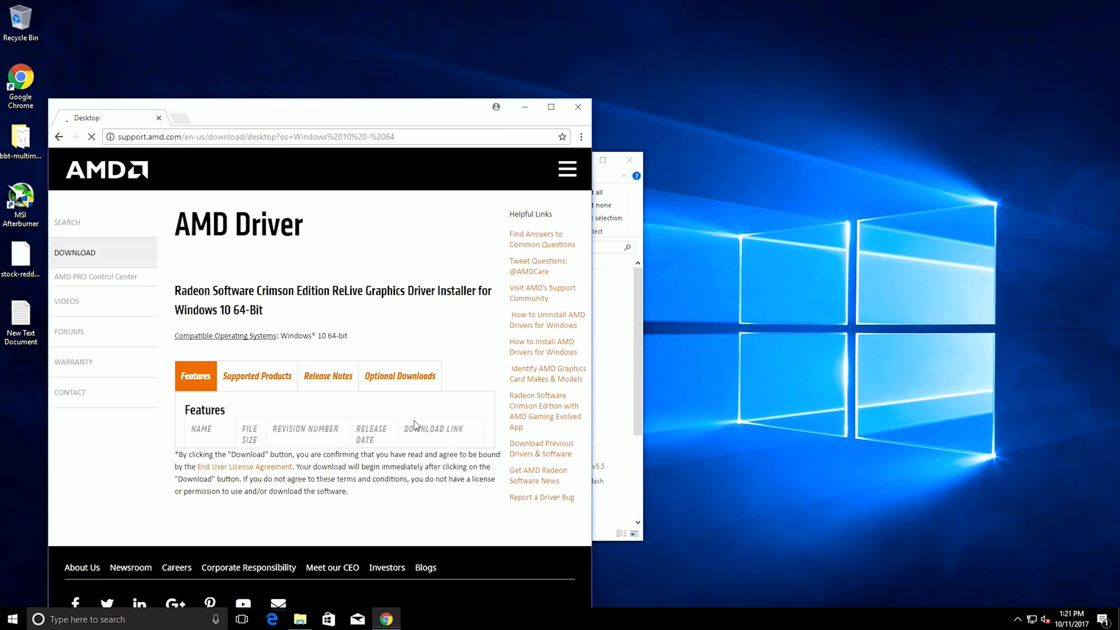
# Install the AMD minimal setup to its default folder and accept the license to begin installing Radeon Software.
pyautogui.scroll(-3)
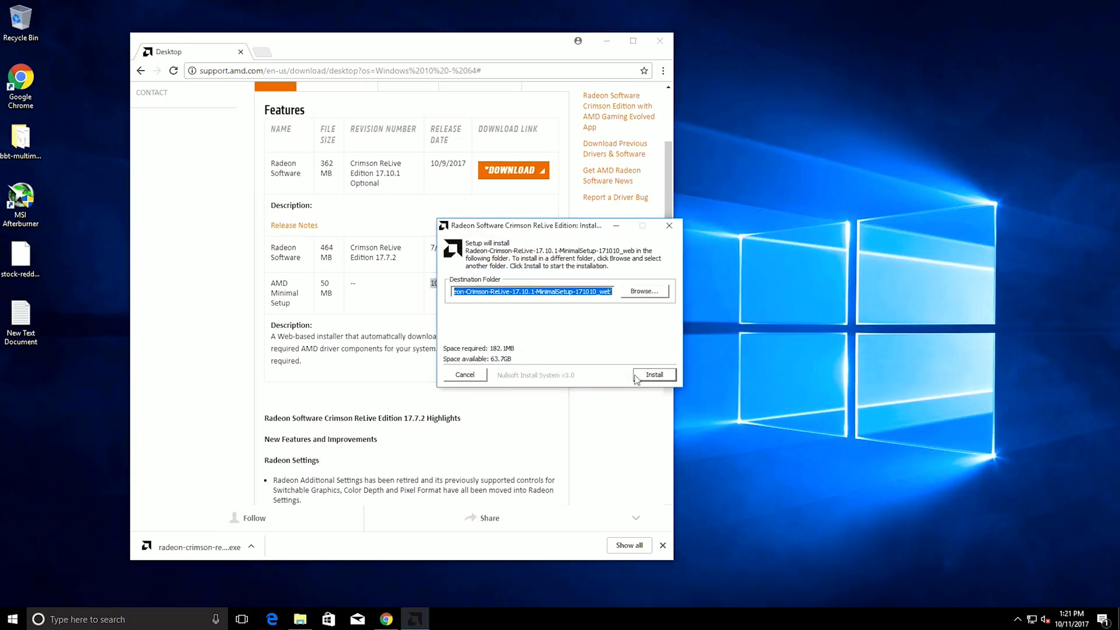
pyautogui.click(653, 374)
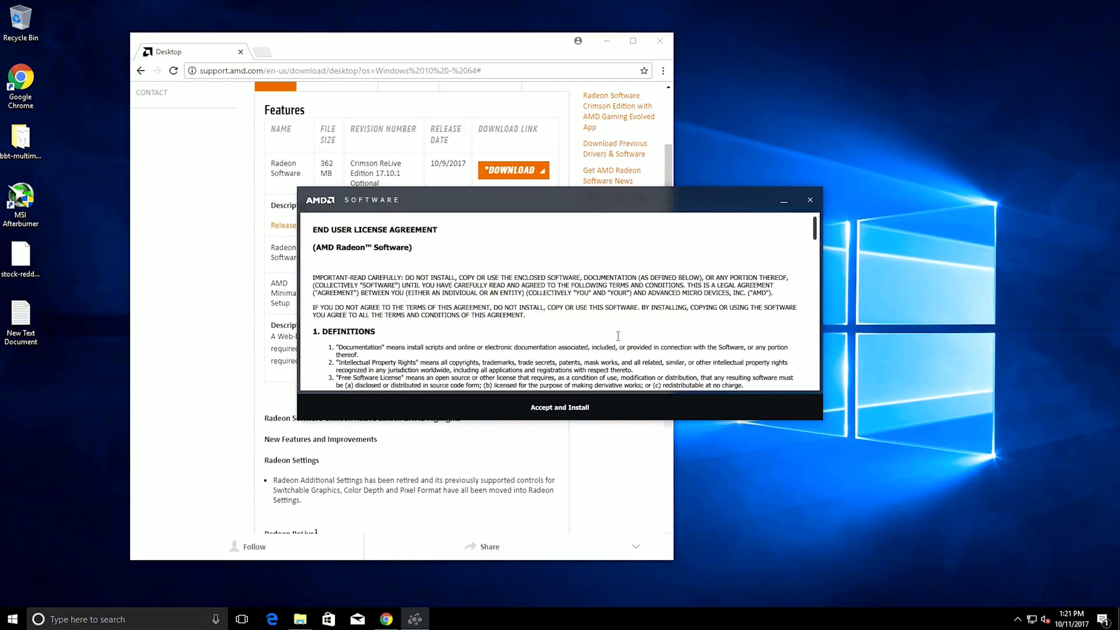
pyautogui.click(559, 407)
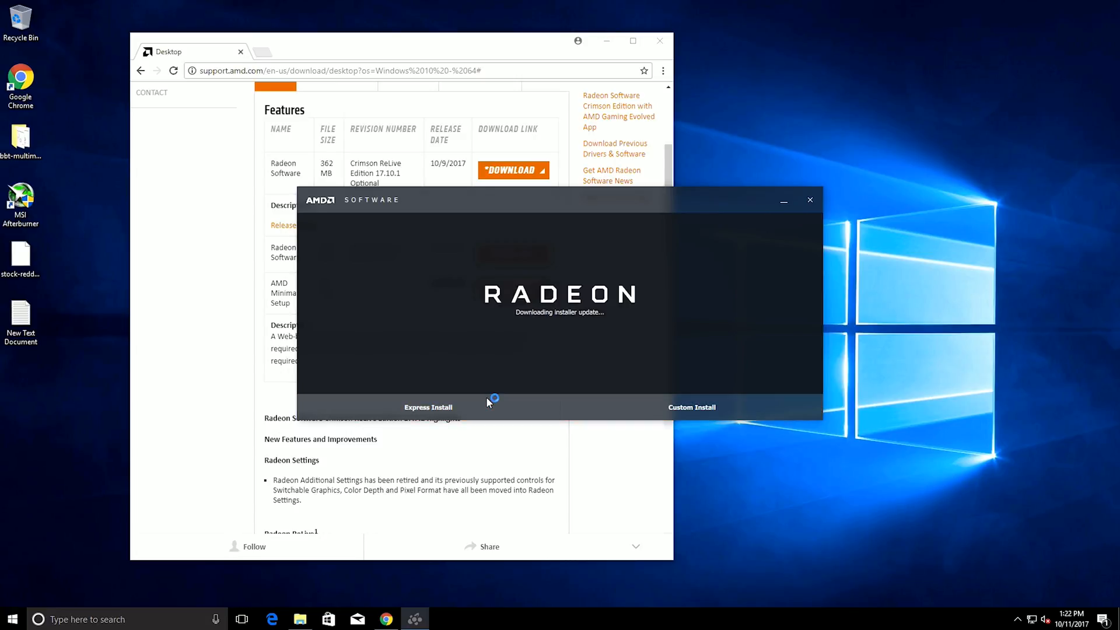
pyautogui.moveTo(489, 403)
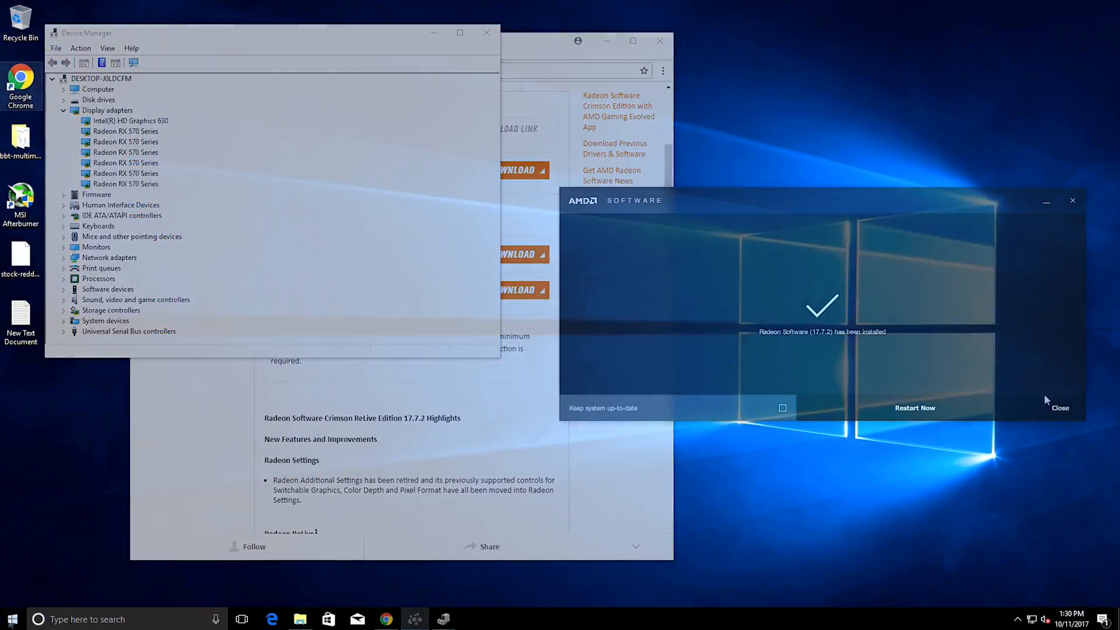
# Close the finished Radeon Software 17.7.2 installer.
pyautogui.click(915, 408)
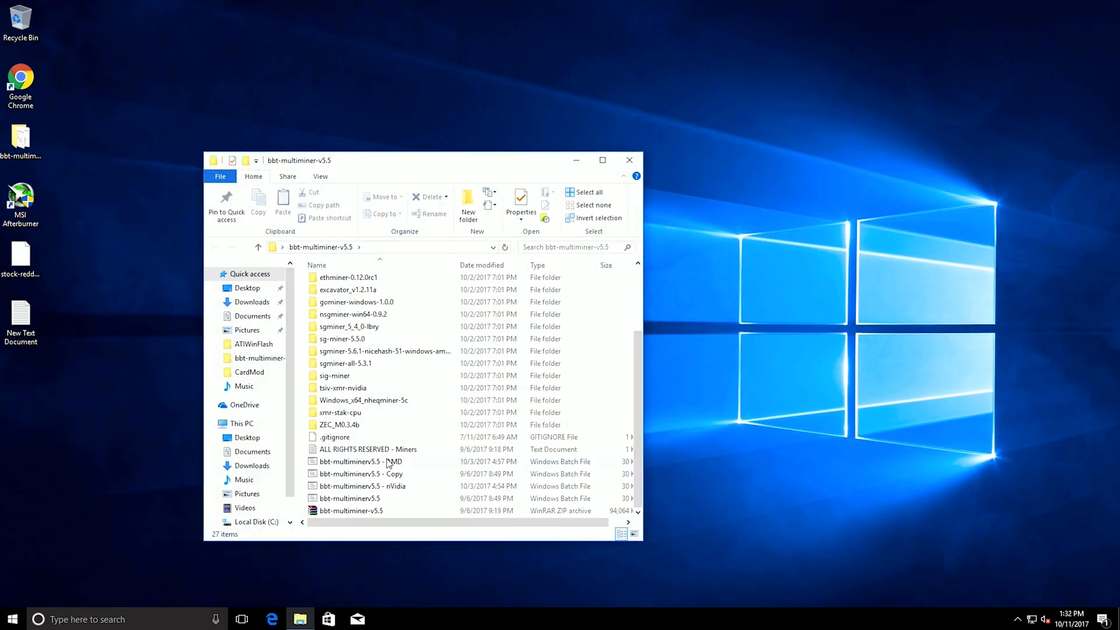
pyautogui.moveTo(369, 505)
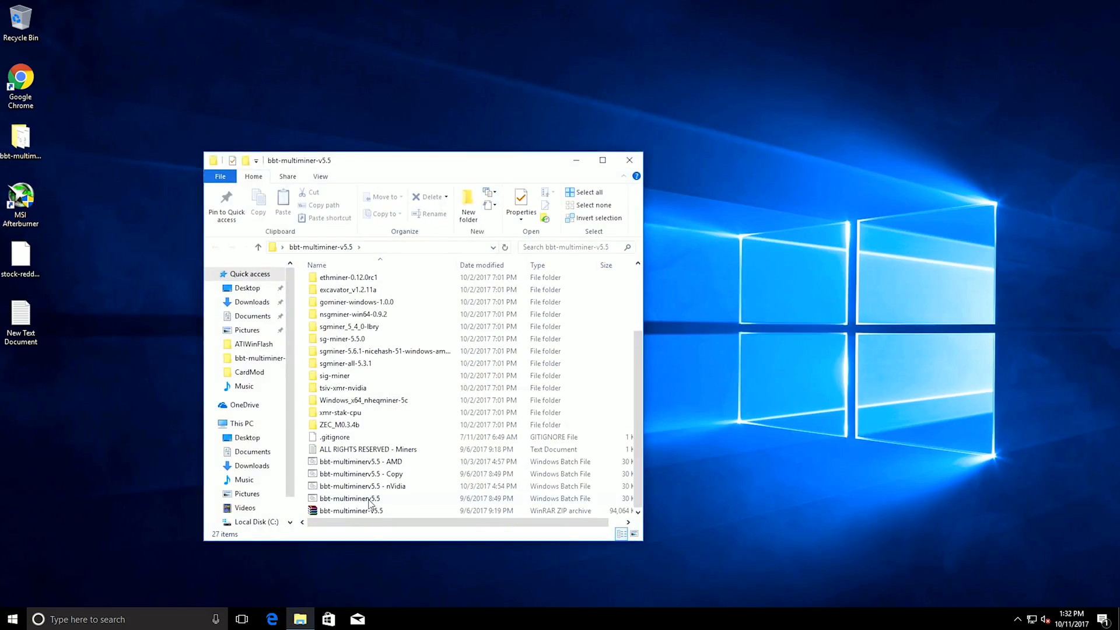
pyautogui.moveTo(350, 498)
pyautogui.write('power')
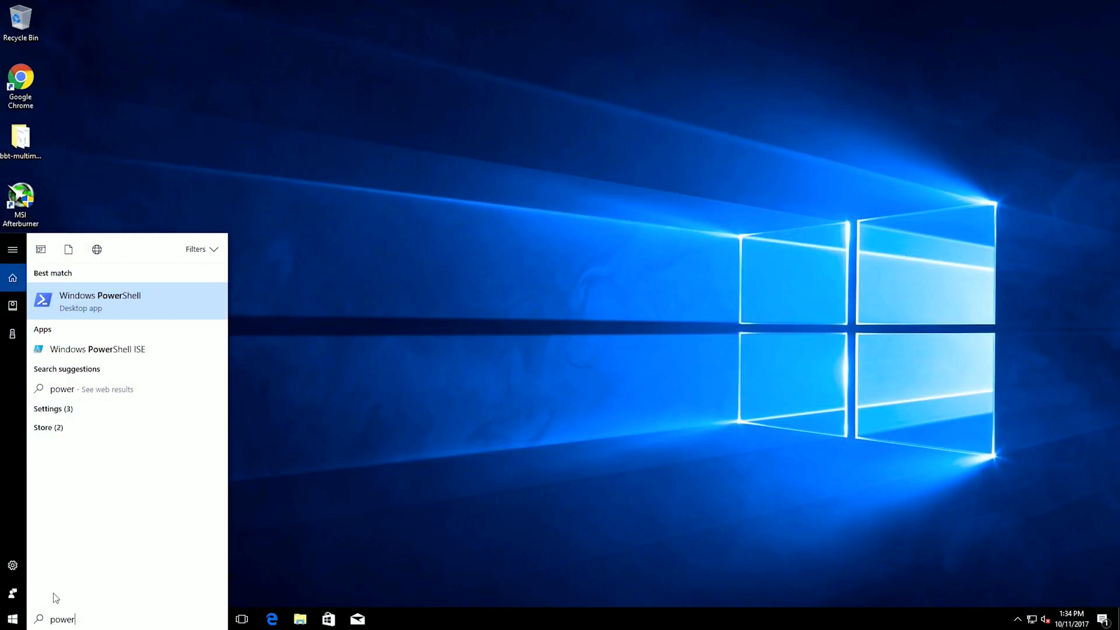
# Run Windows PowerShell as administrator and navigate to the atiwinflash folder.
pyautogui.rightClick(100, 299)
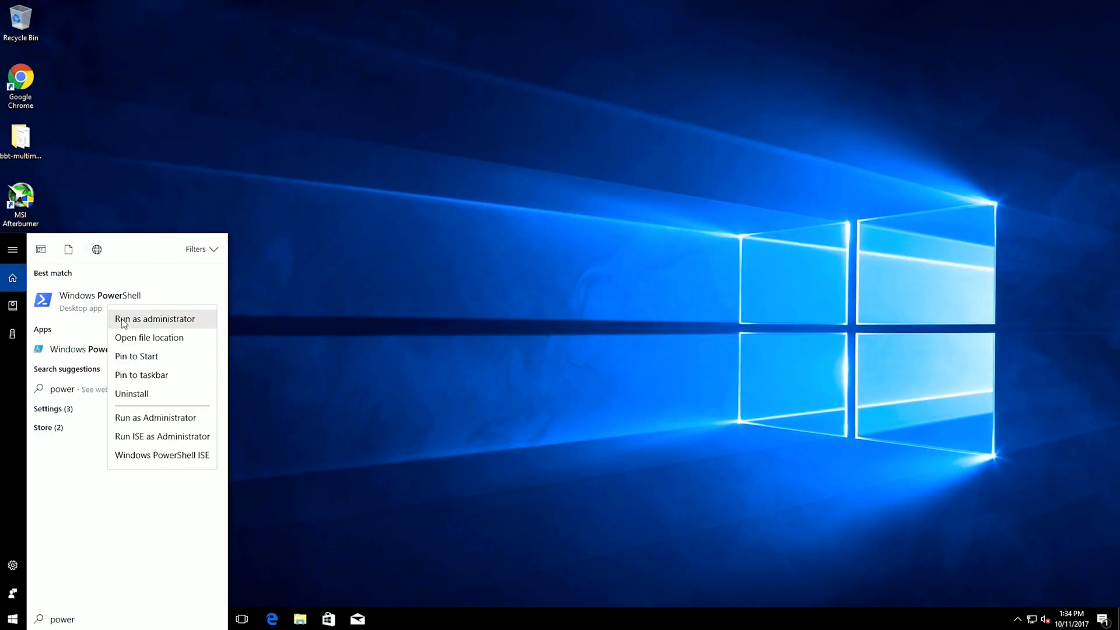
pyautogui.click(155, 318)
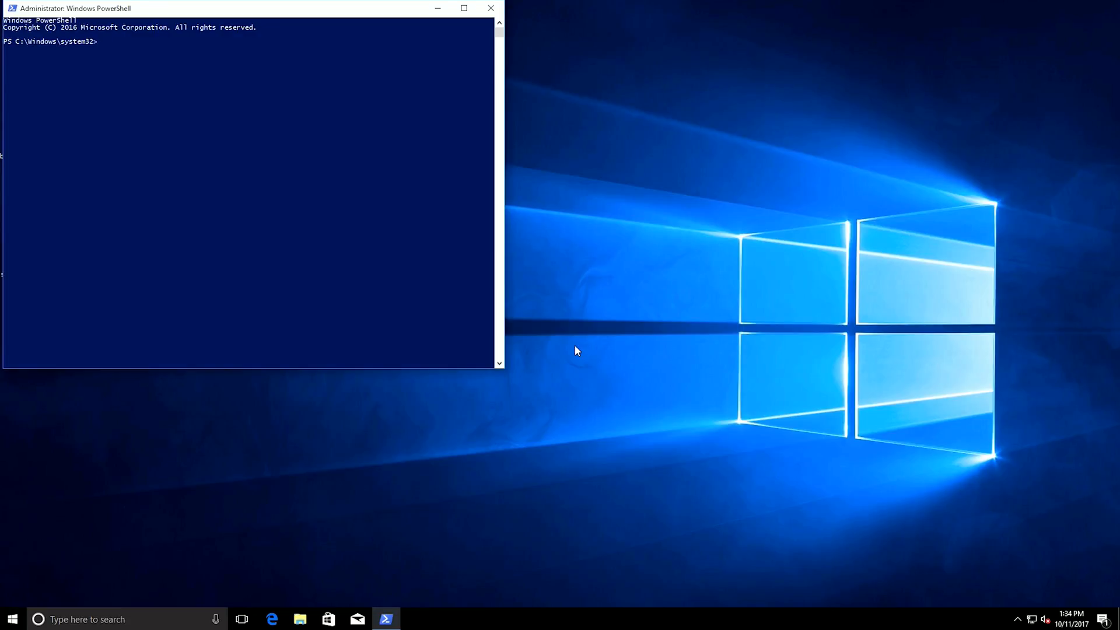
pyautogui.write('cd..')
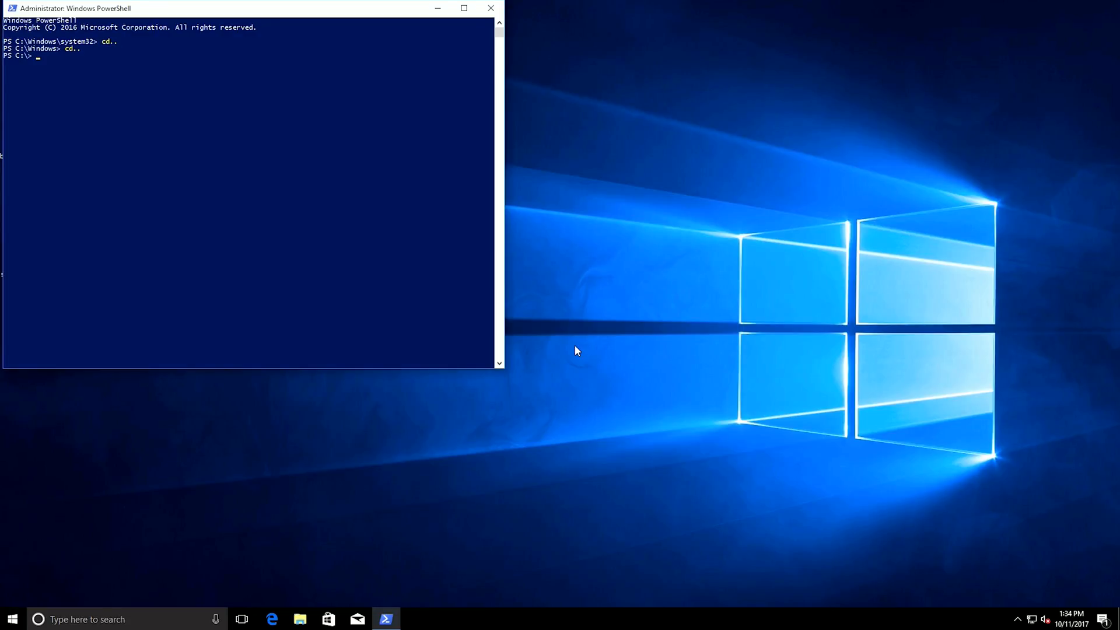
pyautogui.write('cd cardmod')
pyautogui.write('dir')
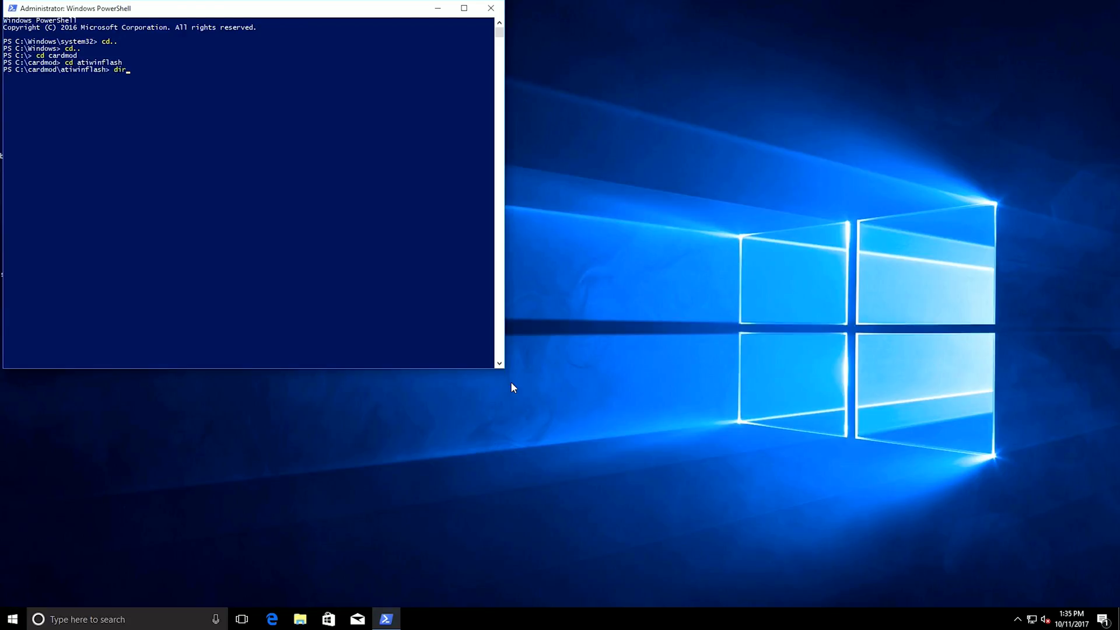
pyautogui.press('Return')
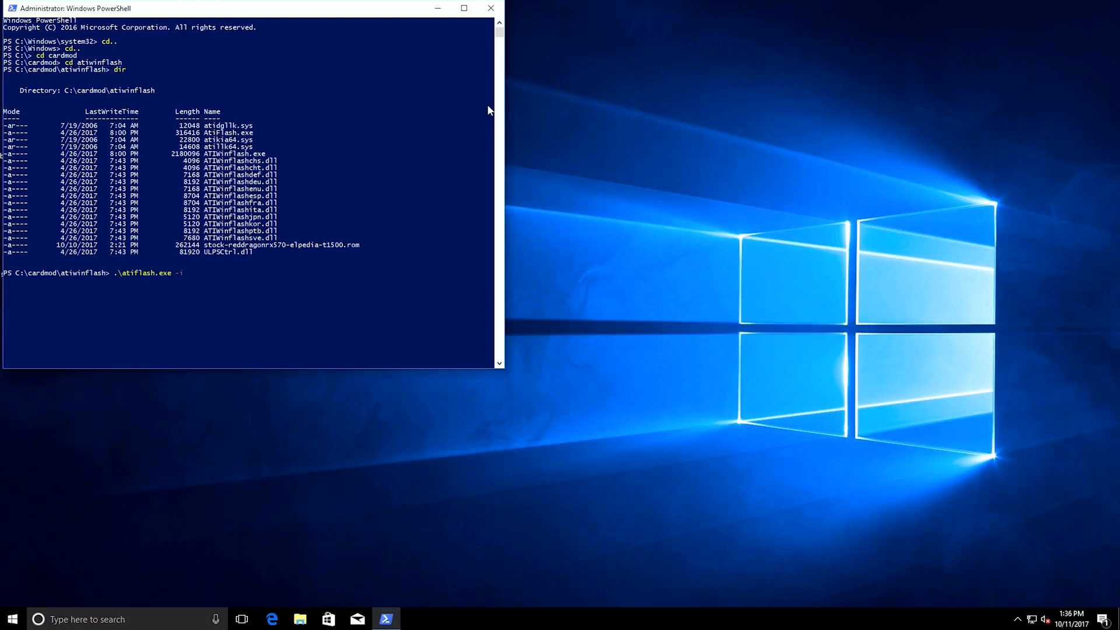
# List the six Polaris10 adapters with atiflash -i, flash stock-reddragonrx570-elpedia-t1500.rom with atiflash -f -p 5, and exit.
pyautogui.press('Return')
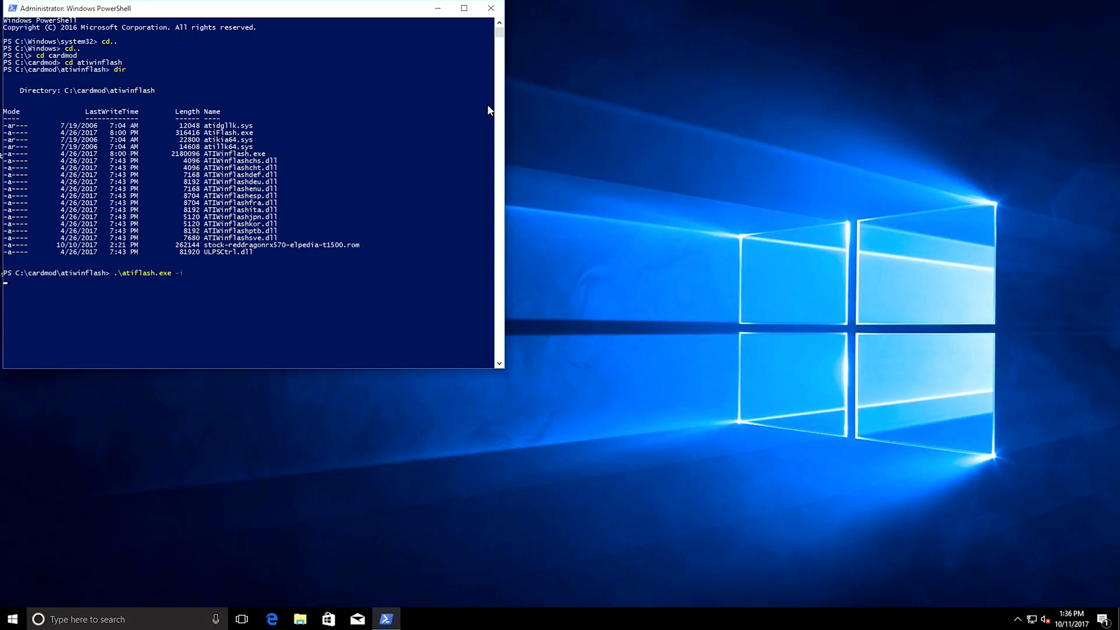
pyautogui.press('Return')
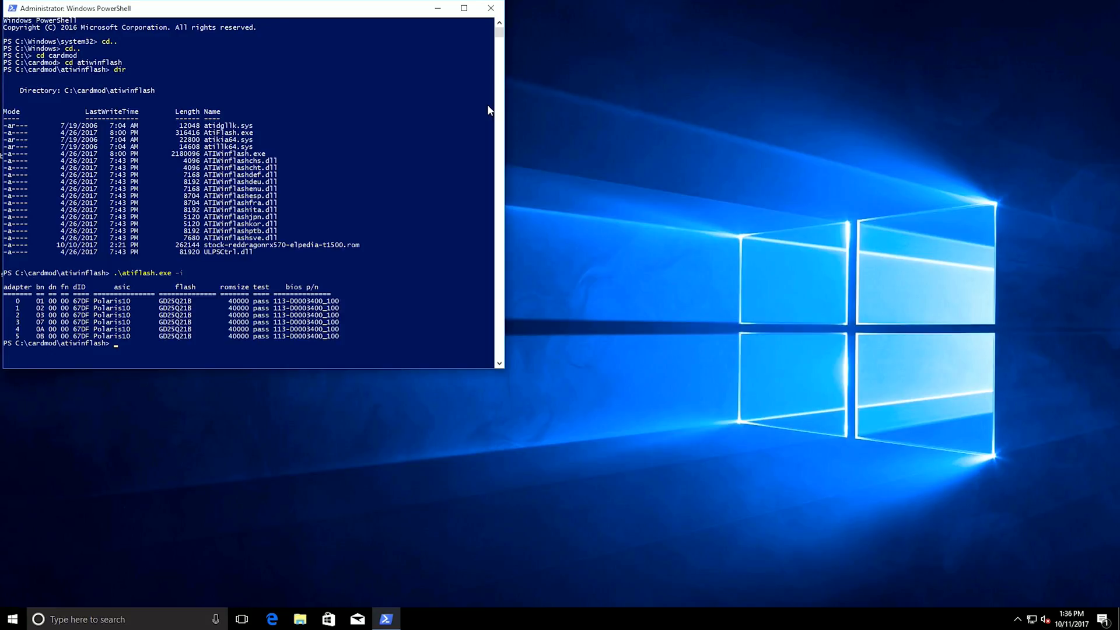
pyautogui.write('.\\atiflash.exe -i')
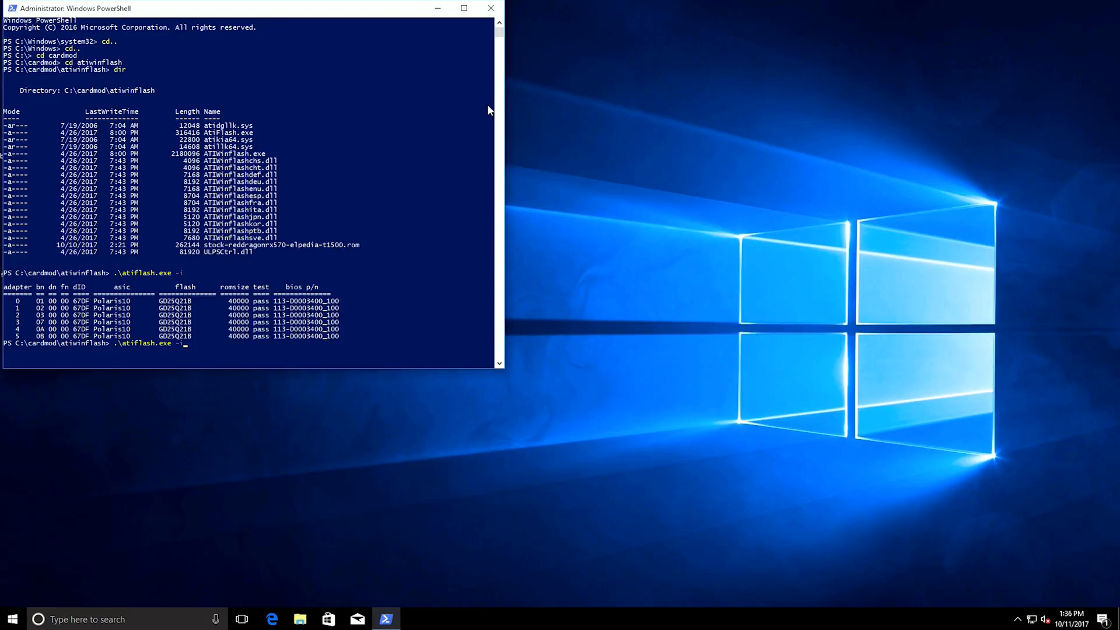
pyautogui.write('exit\\')
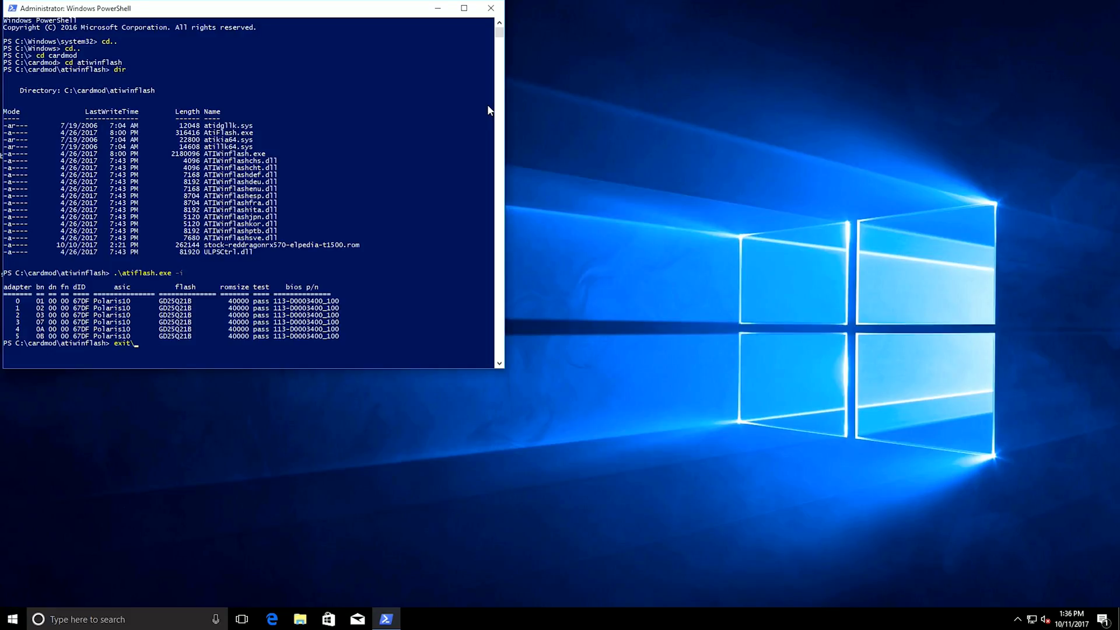
pyautogui.write('.\\atiflash -f -p 5 .\\stock-reddragonrx570-elpedia-t1500.rom')
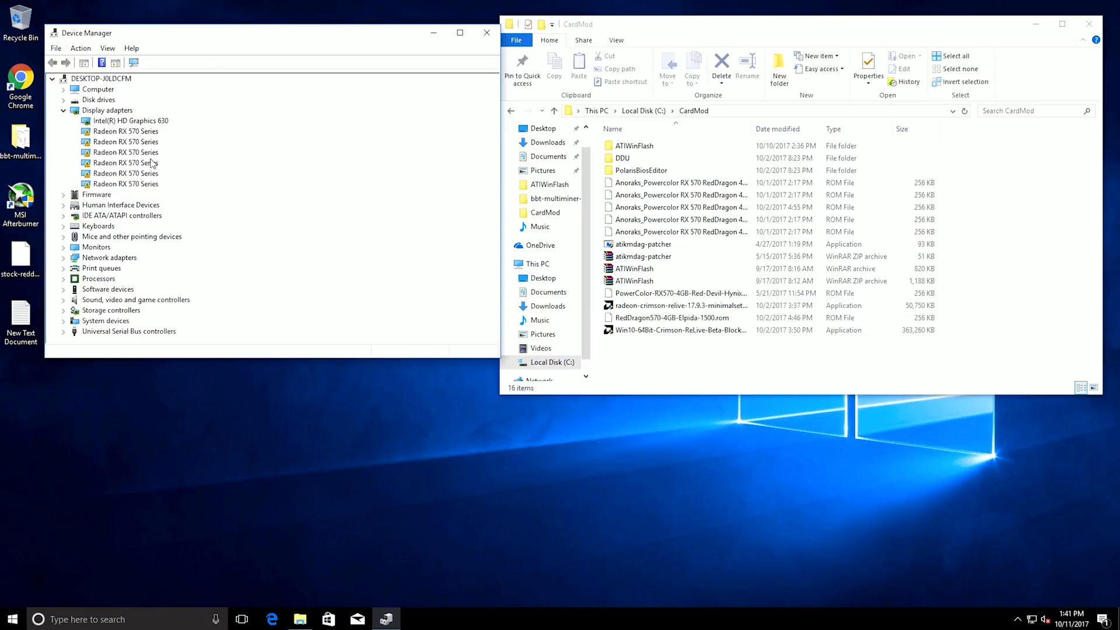
# Check the Code 43 error in a Radeon RX 570 card's properties.
pyautogui.doubleClick(124, 162)
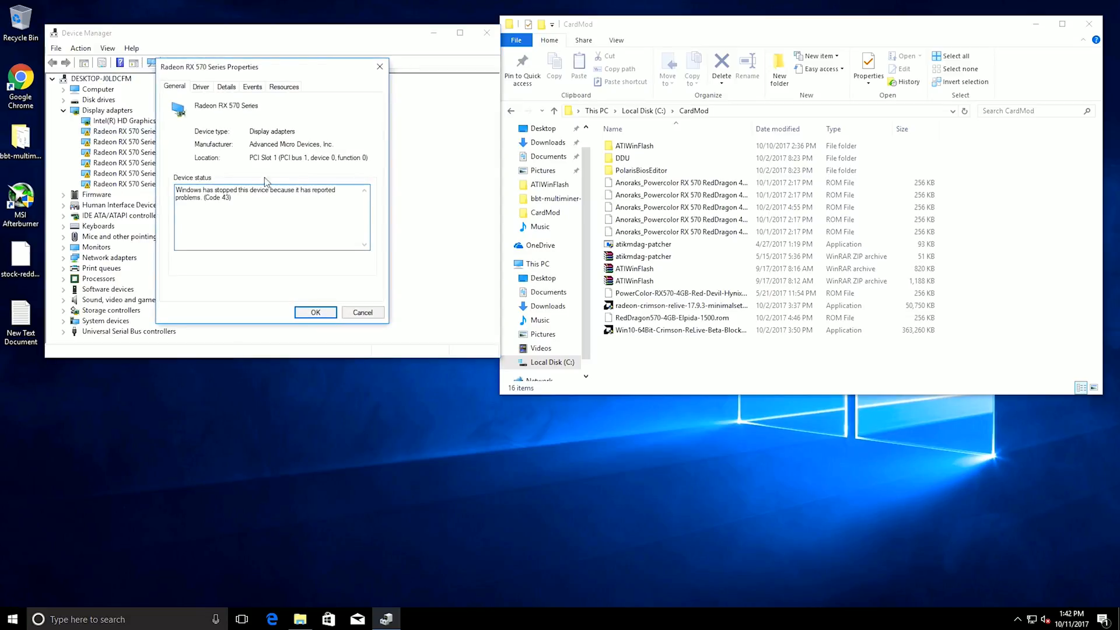
pyautogui.doubleClick(217, 197)
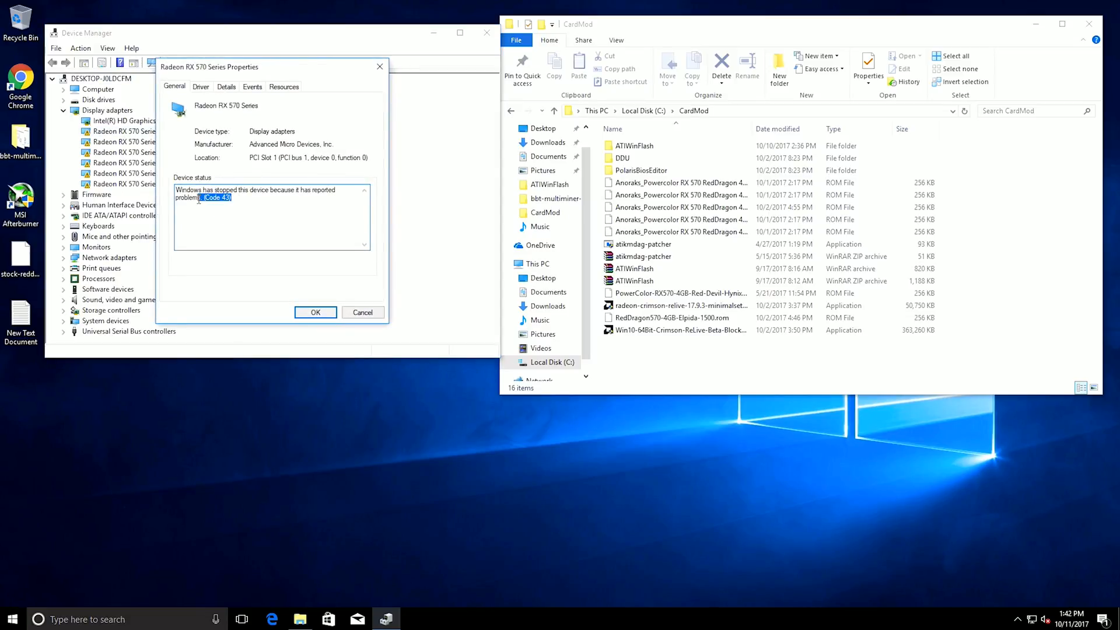
pyautogui.click(315, 312)
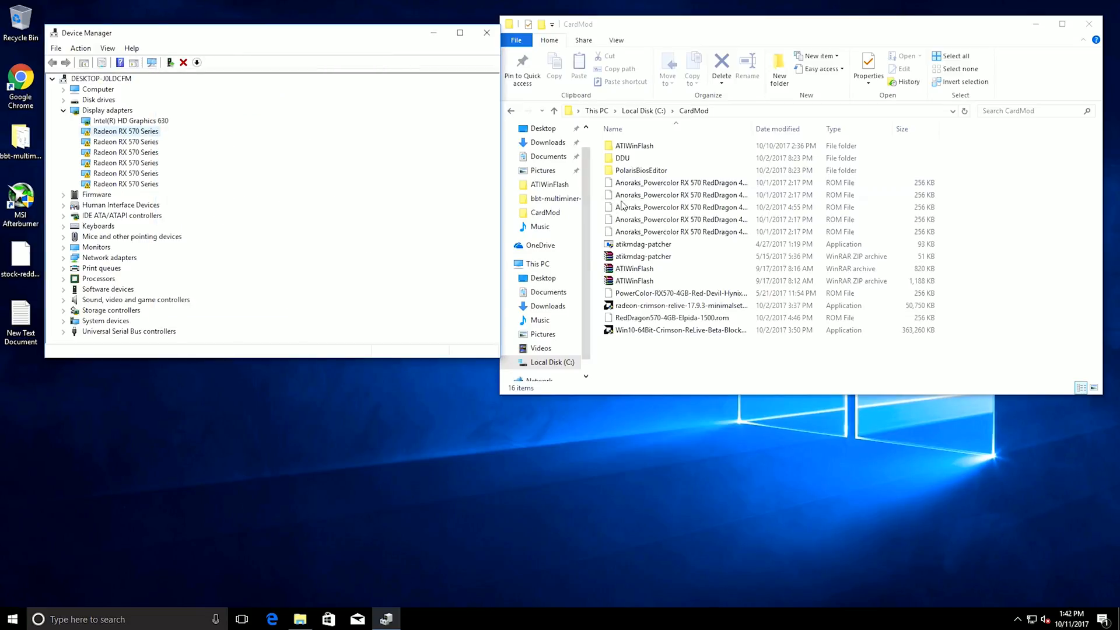
# Run atikmdag-patcher with UAC approval and patch the found driver limits, then bring up power options.
pyautogui.click(641, 244)
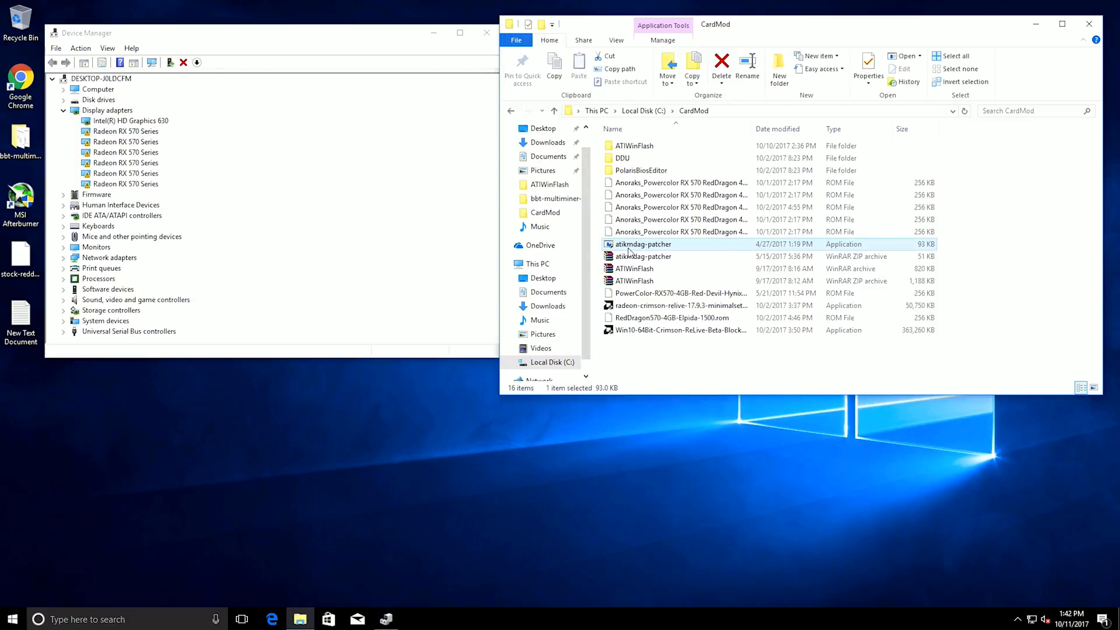
pyautogui.doubleClick(642, 244)
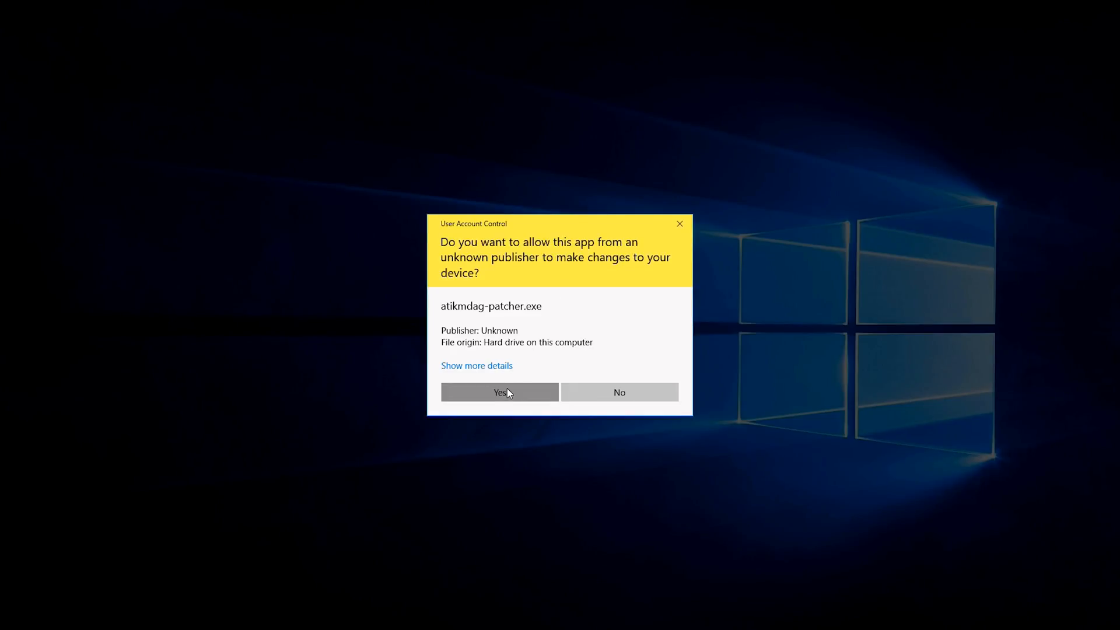
pyautogui.click(499, 392)
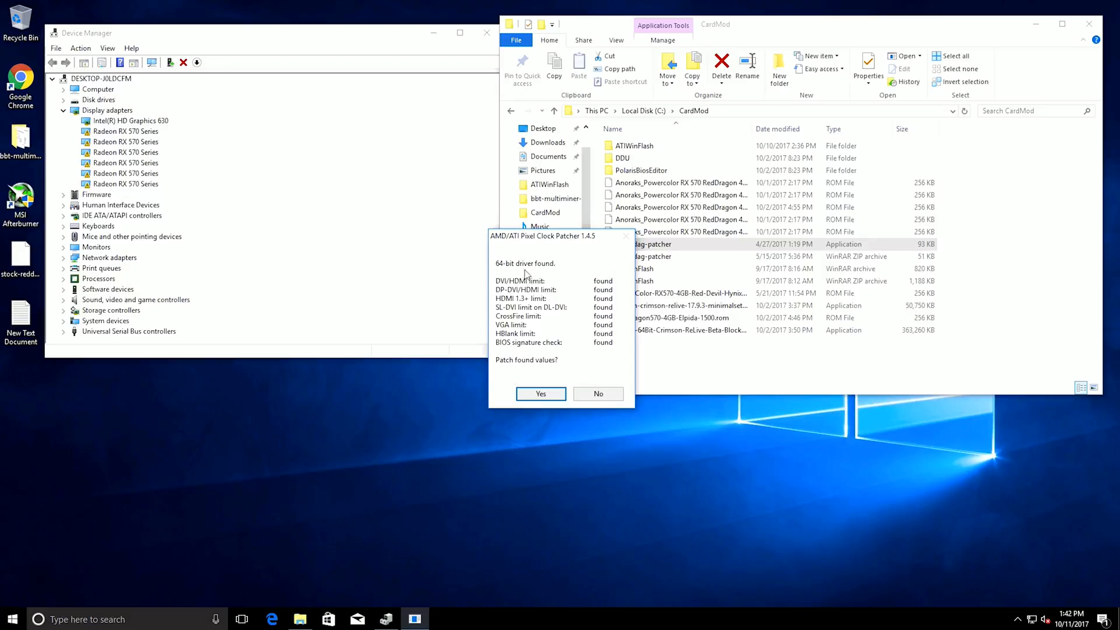
pyautogui.moveTo(533, 348)
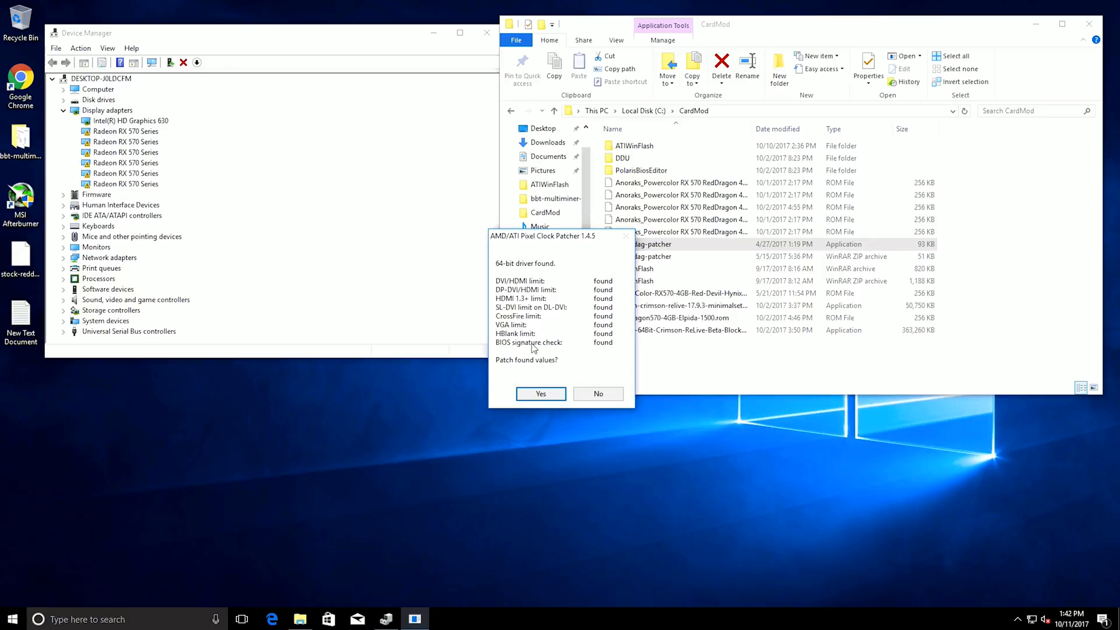
pyautogui.moveTo(581, 351)
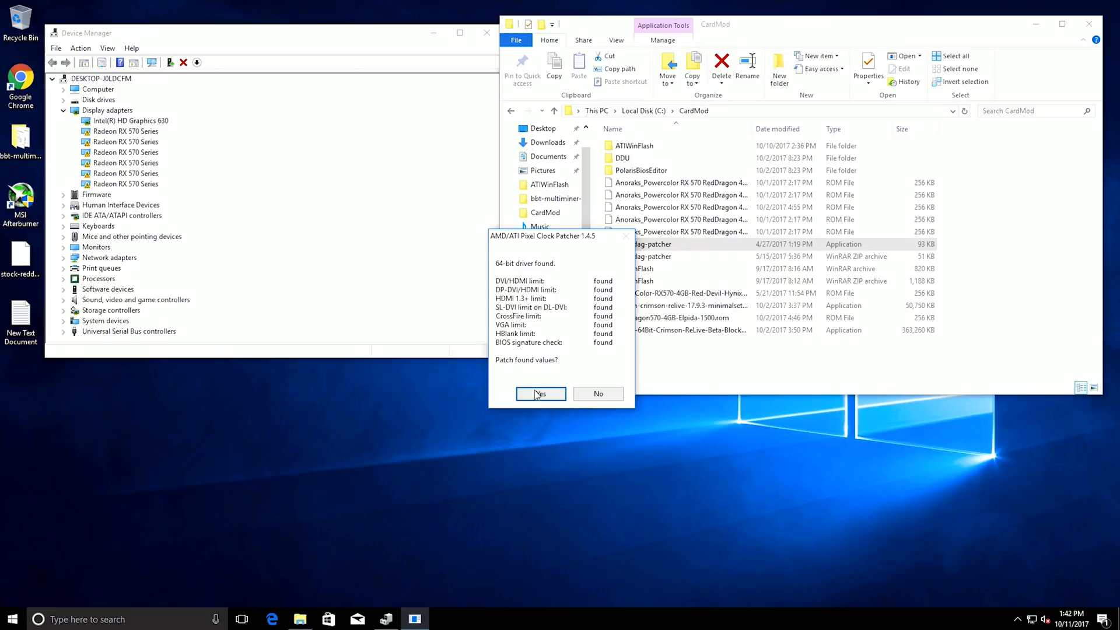
pyautogui.click(540, 393)
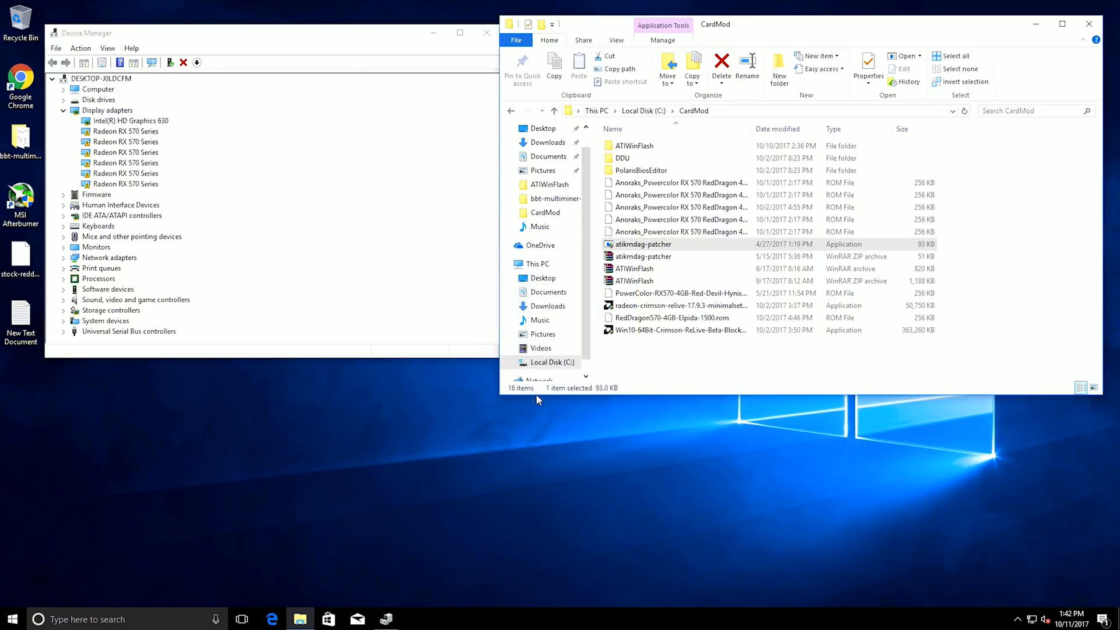
pyautogui.moveTo(535, 388)
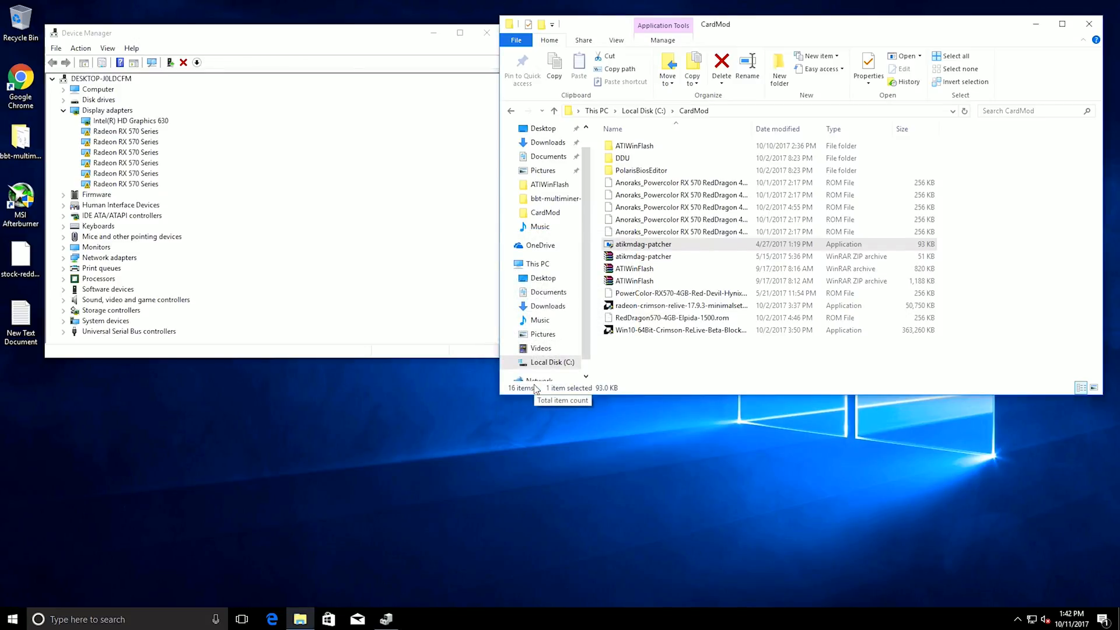
pyautogui.moveTo(613, 359)
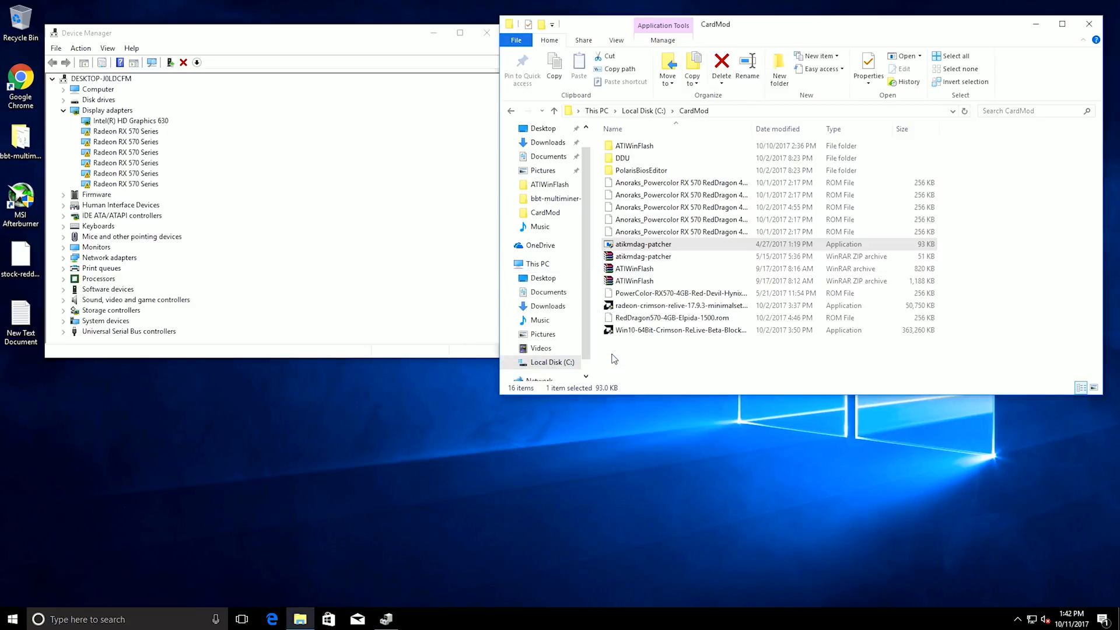
pyautogui.click(11, 619)
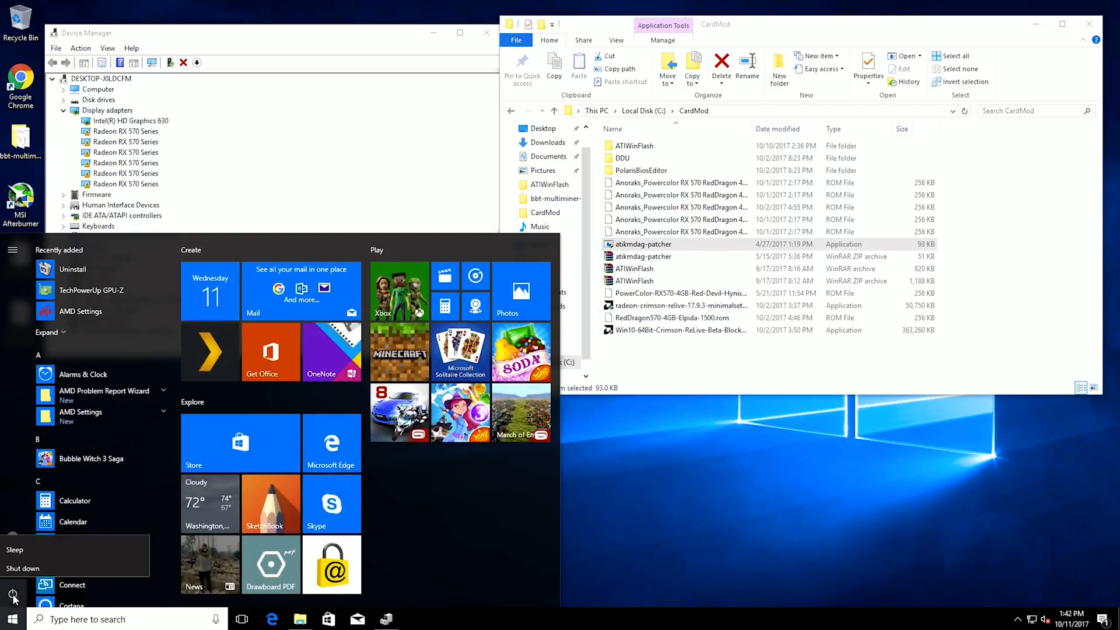
# Restart the computer, run MSI Afterburner as administrator and adjust the clock sliders.
pyautogui.click(13, 568)
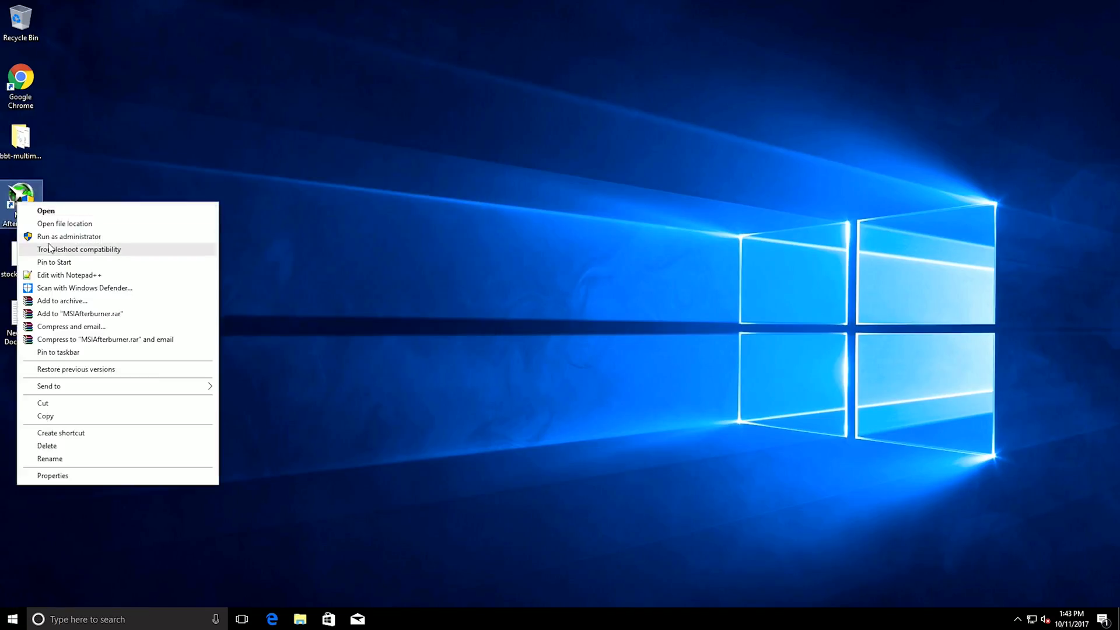
pyautogui.click(46, 210)
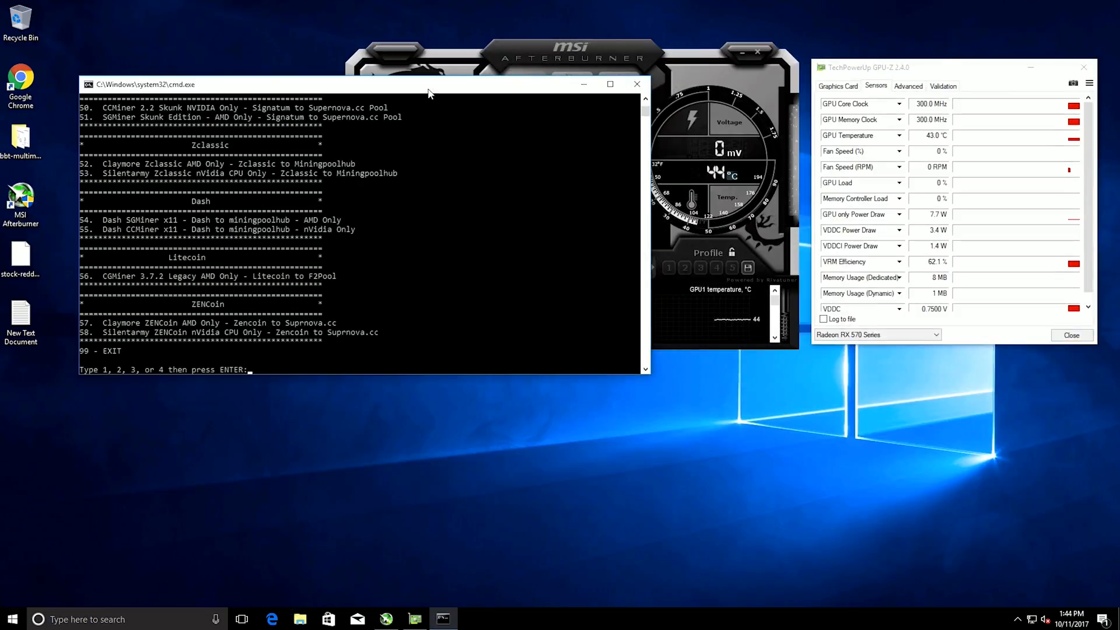
pyautogui.write('33')
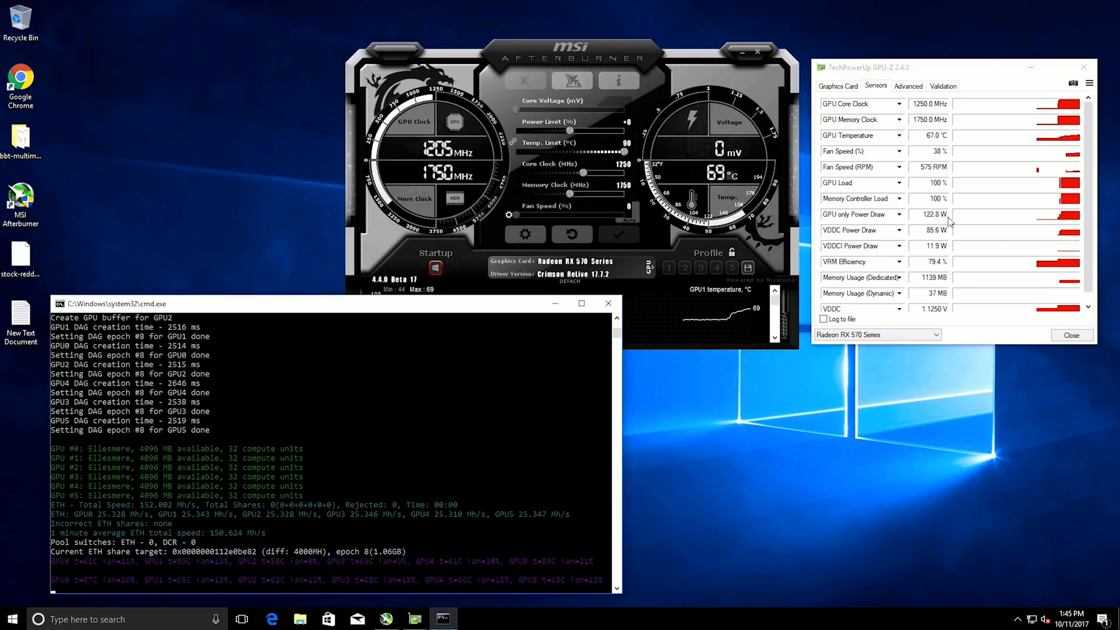
pyautogui.moveTo(962, 225)
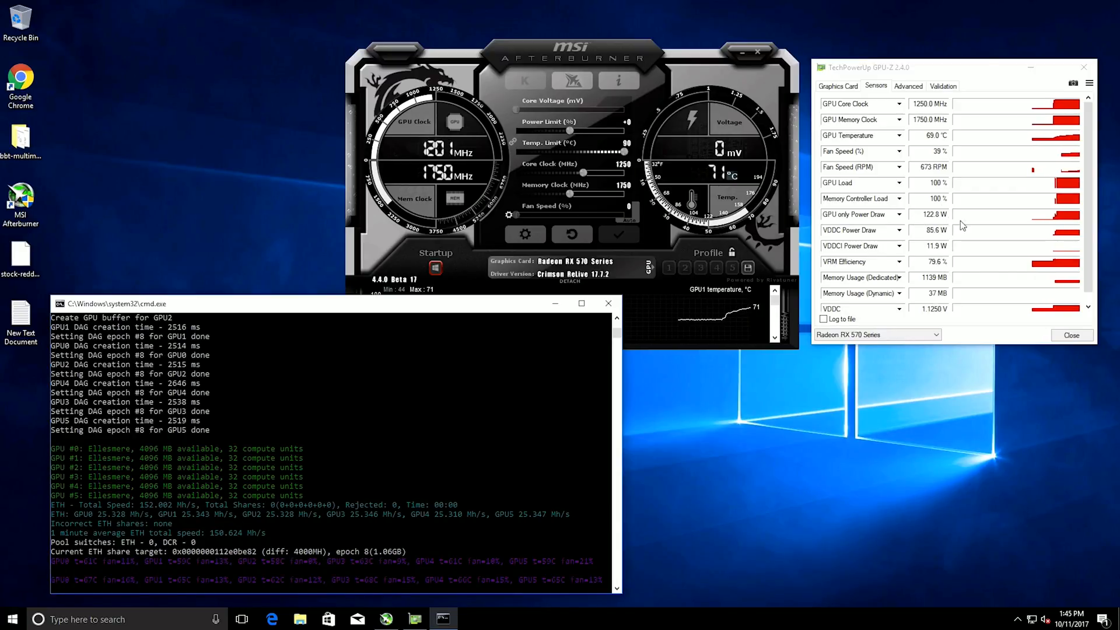
pyautogui.moveTo(758, 52)
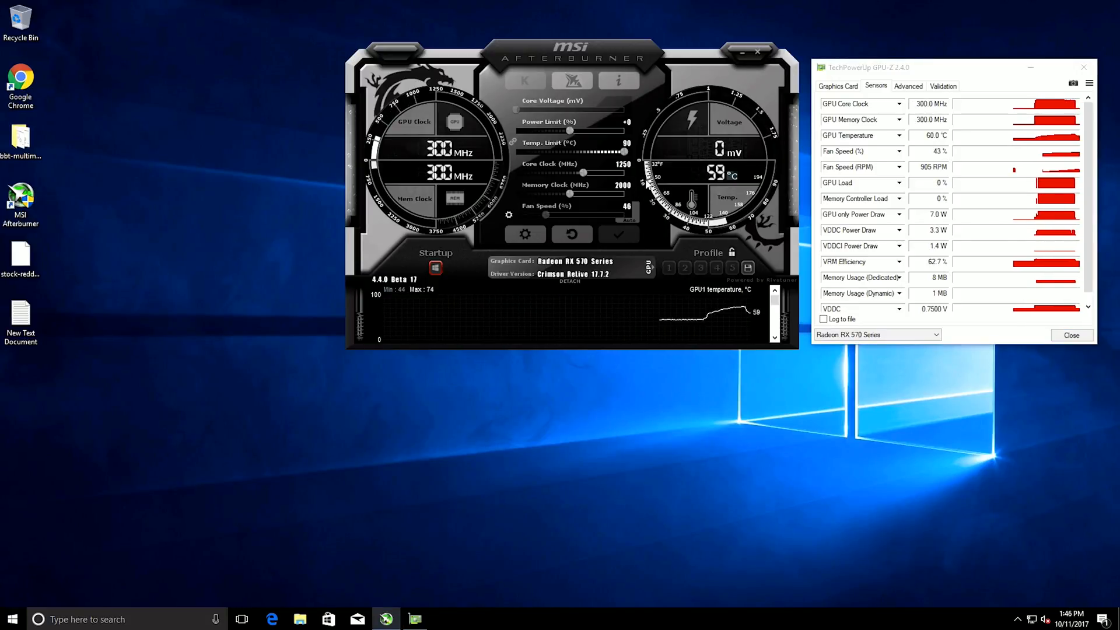
pyautogui.moveTo(606, 172)
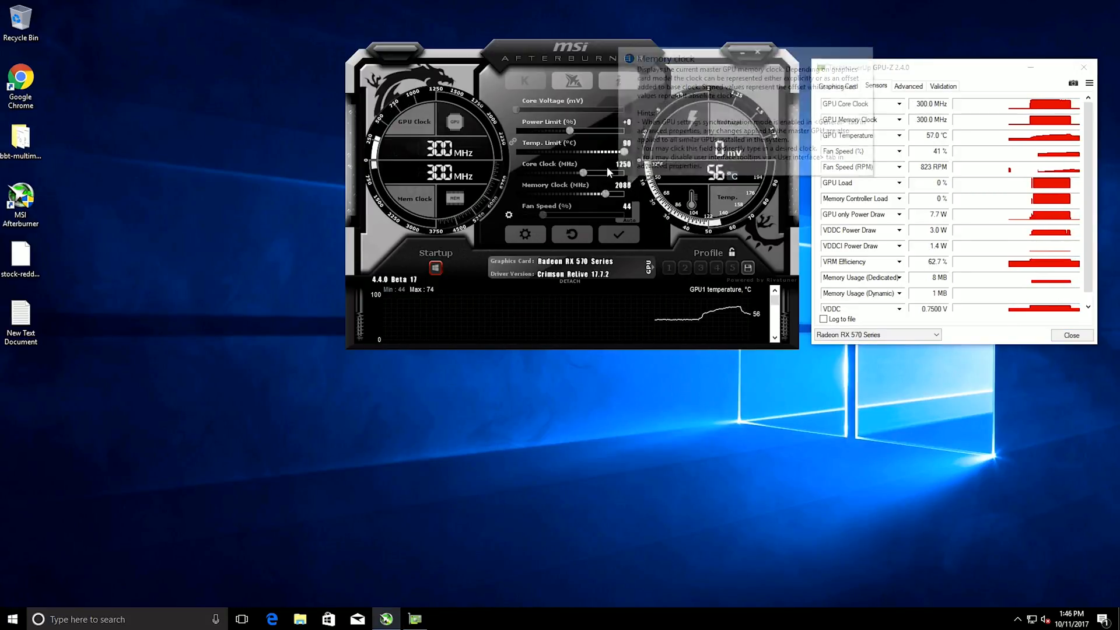
pyautogui.moveTo(477, 346)
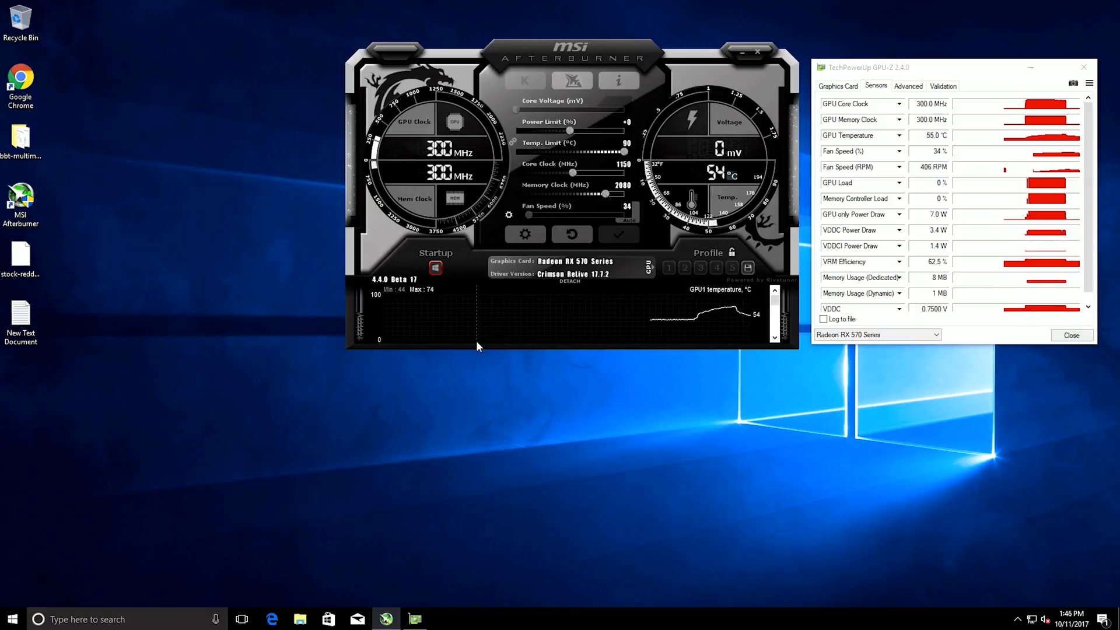